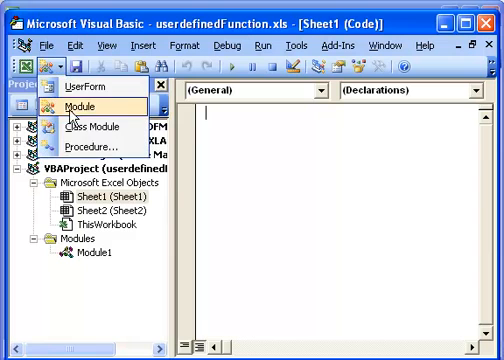
Insert a new code module, Module2, from the toolbar's Insert dropdown
click(79, 103)
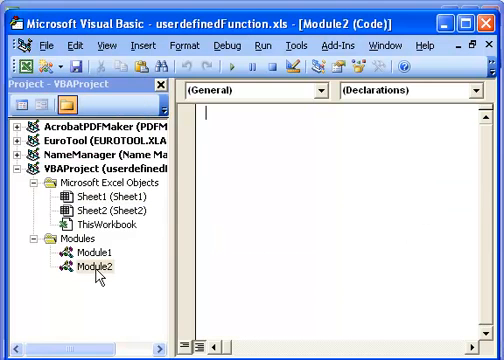
mouse_move(95, 277)
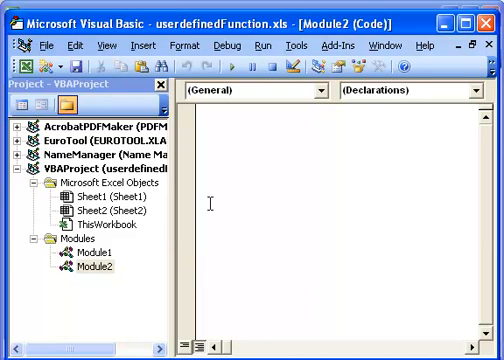
Type Public Function helloworld() containing MsgBox "Hello World" into Module2
text(P)
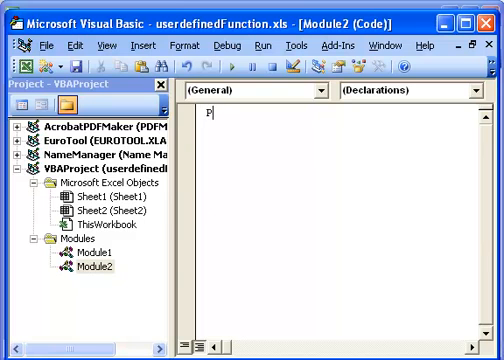
text(ublic fun)
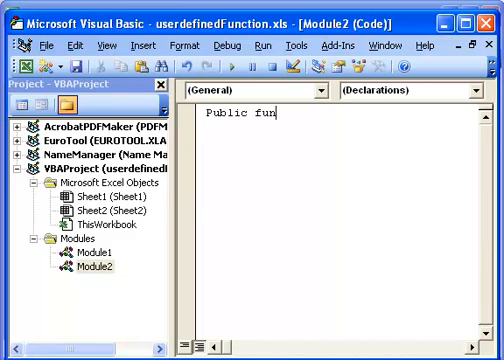
text(ction hel)
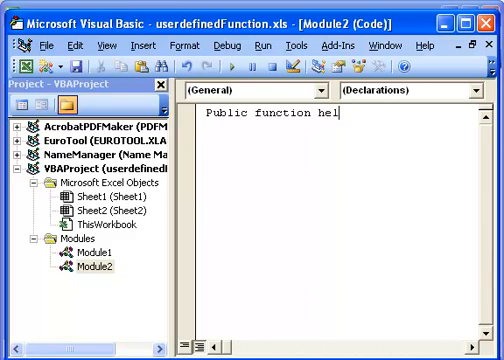
text(loworld()
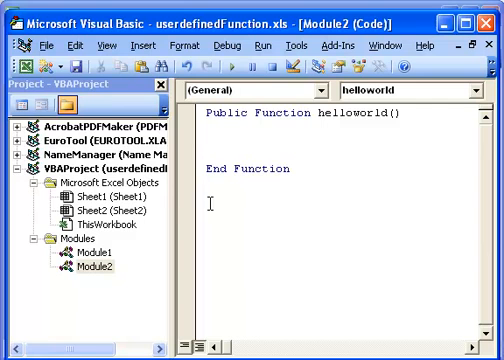
text(msgbox)
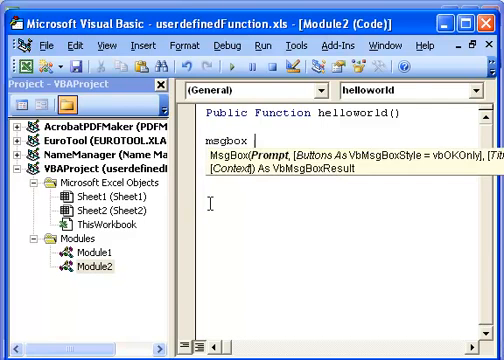
text("Hello)
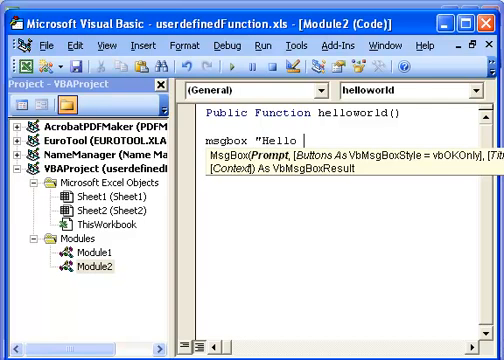
text(World)
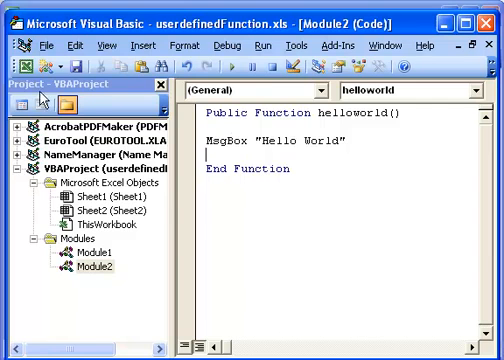
mouse_move(20, 62)
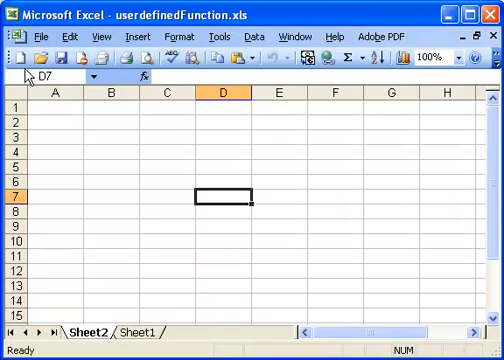
Enter the formula =helloworld() into cell D7 on Sheet2
text(=)
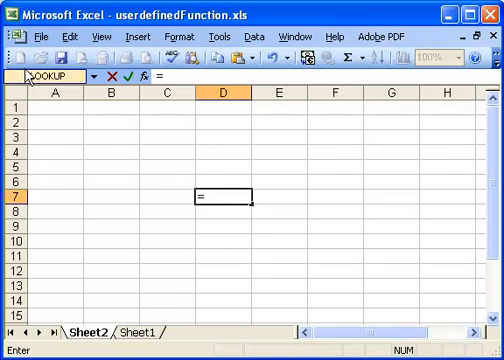
text(hello)
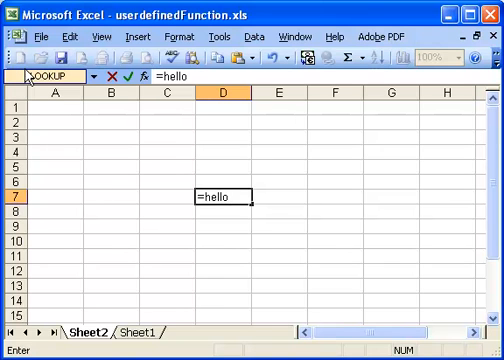
text(world()
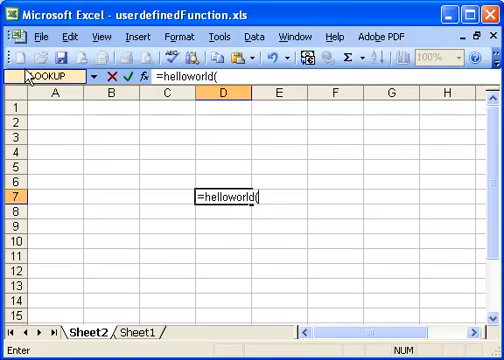
text() a)
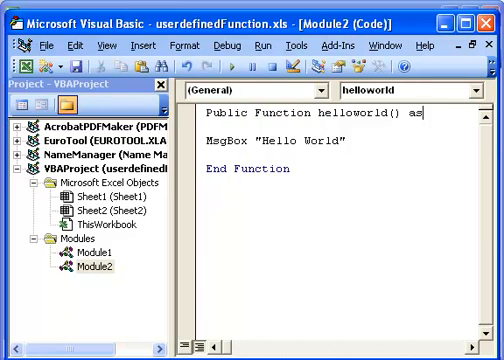
Declare helloworld as String and assign it the return value "Hello There"
text(string)
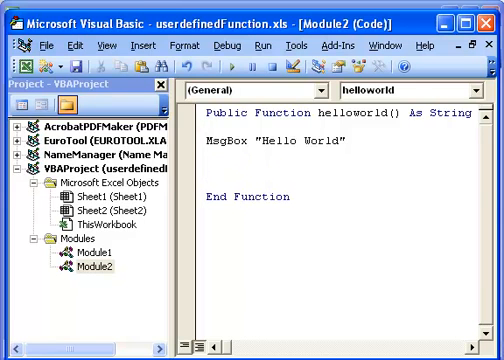
text(hellloworld)
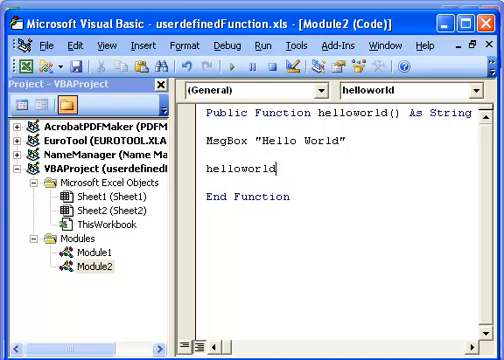
text(= "Hel)
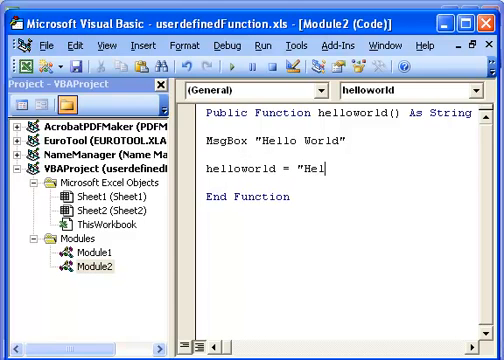
text(lo There)
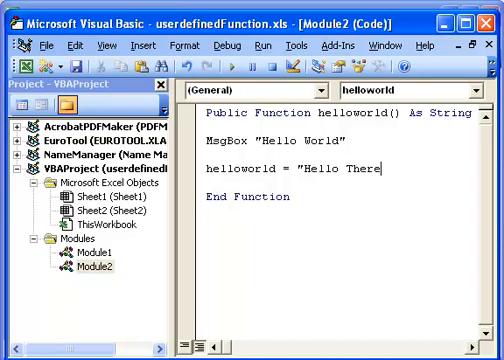
text(")
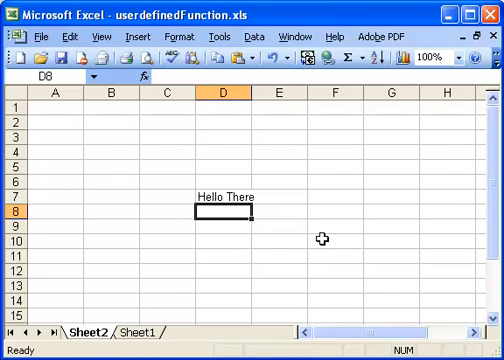
Switch to Excel to check D7's Hello There result on Sheet2
click(217, 36)
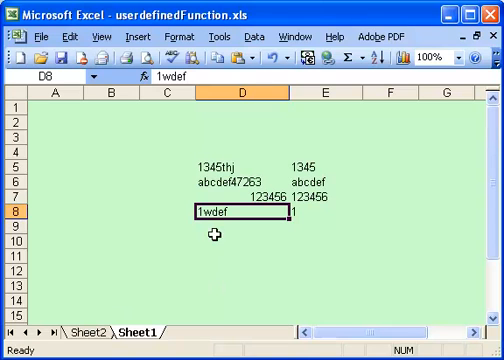
mouse_move(229, 184)
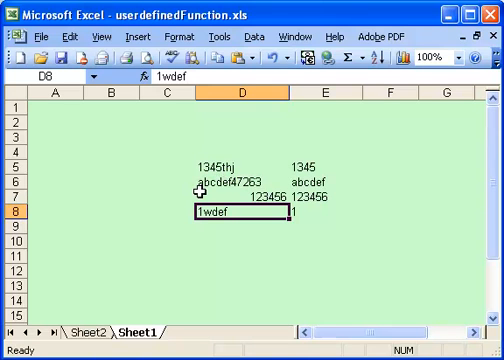
mouse_move(237, 190)
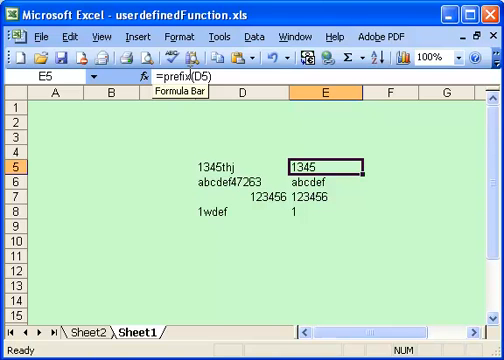
mouse_move(188, 212)
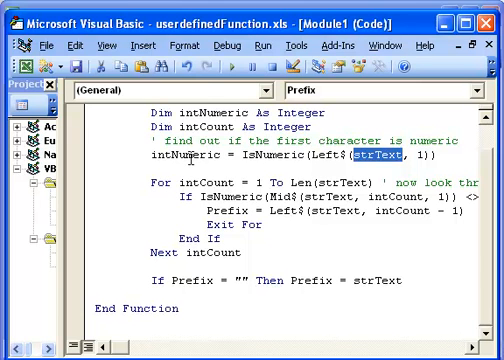
mouse_move(202, 185)
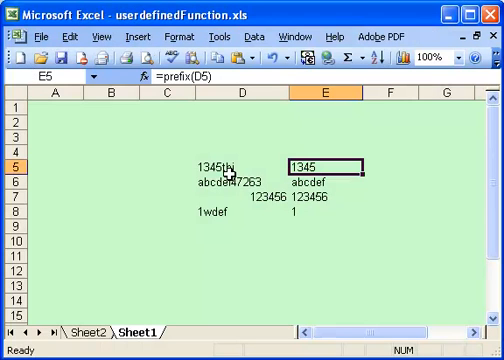
Edit D5 to prepend 'the', making it the1345thj
click(215, 160)
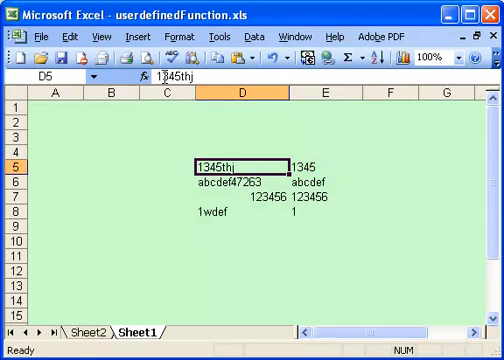
text(the)
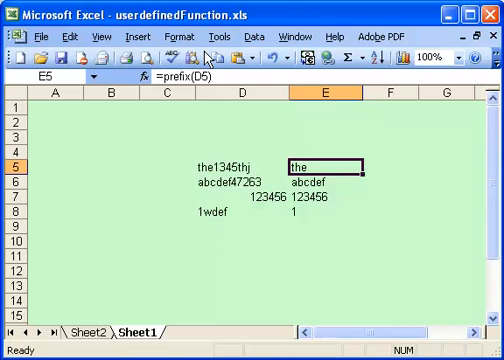
mouse_move(245, 166)
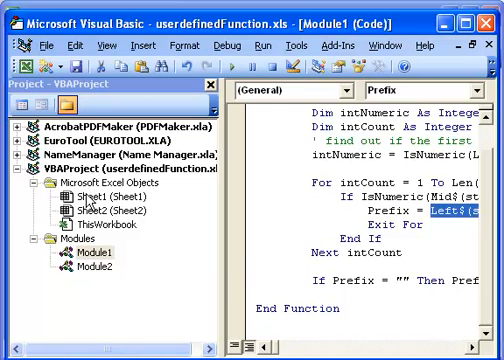
mouse_move(85, 200)
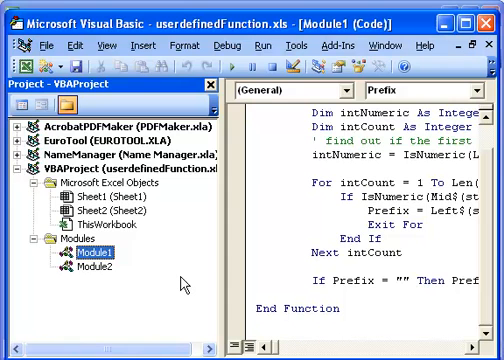
mouse_move(248, 267)
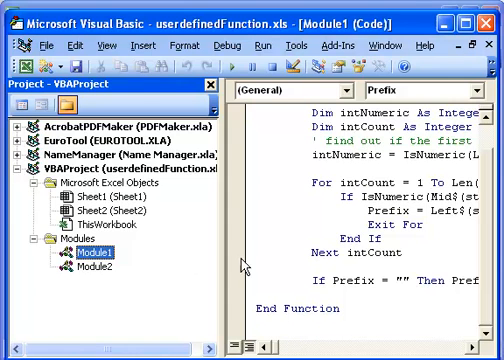